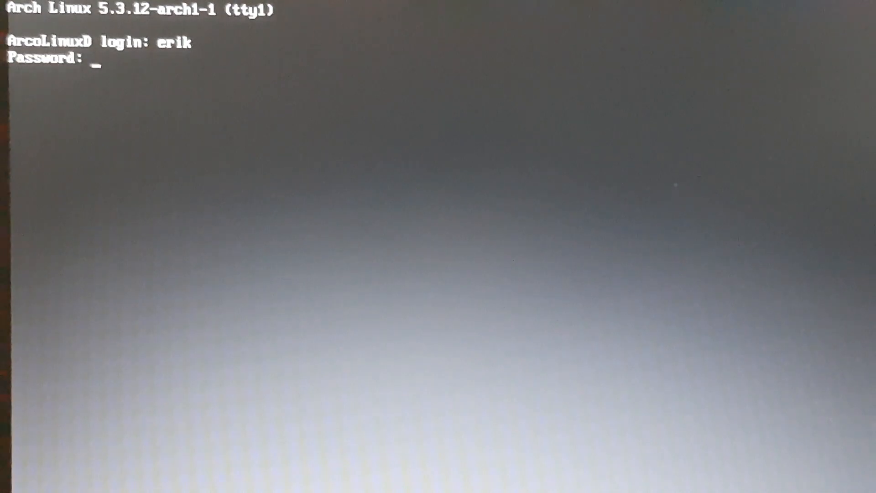
Submit the password to log in to the ArcoLinuxD machine and reach the shell prompt.
key("Return")
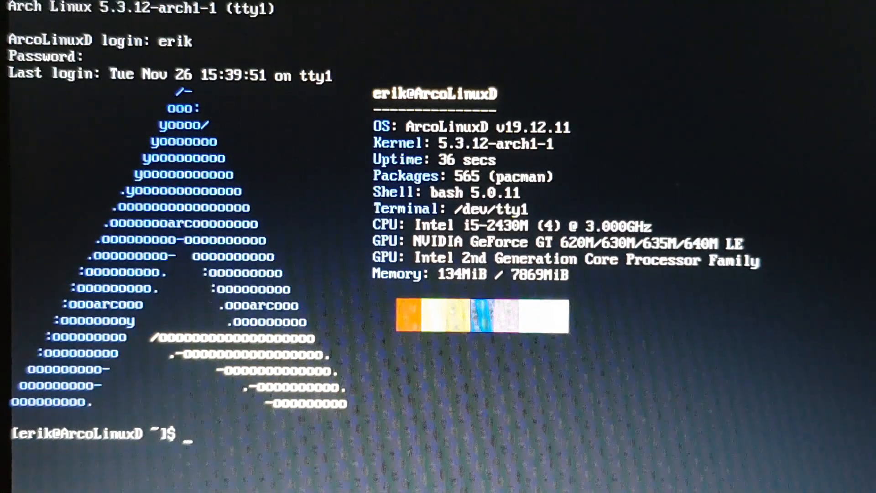
Launch nmtui, the text-based network manager, from the shell.
type("nmtui")
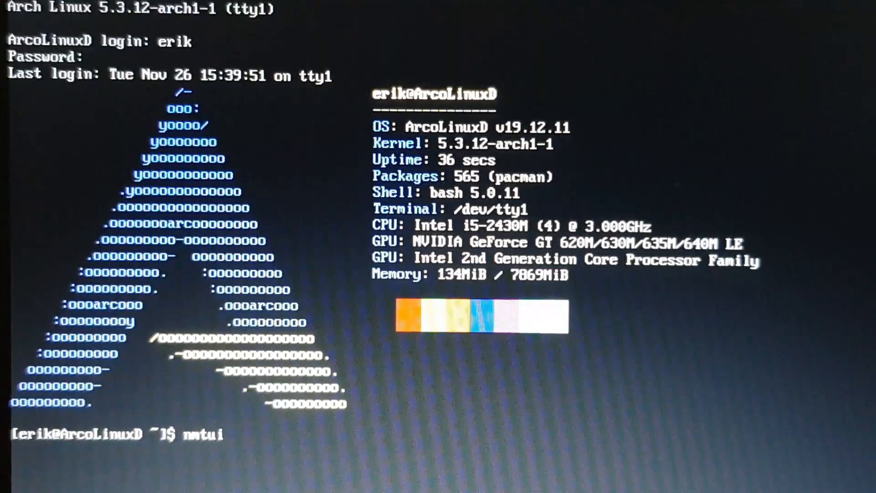
key("Return")
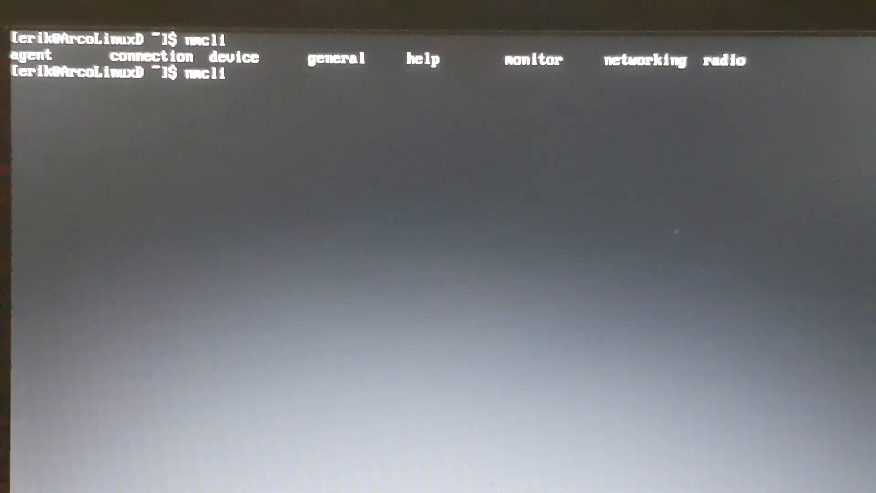
Compose 'nmcli device wifi connect NETGEAR36', tab-completing the device subcommand.
type("dev")
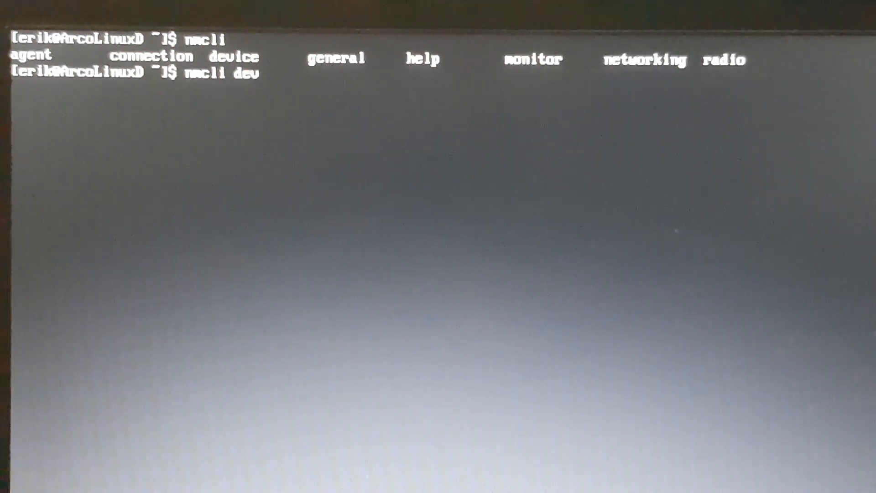
key("Tab")
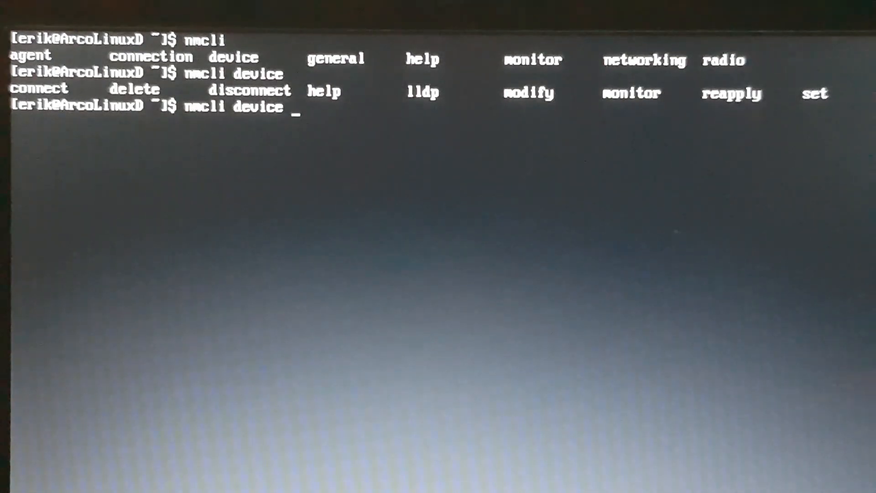
type("wifi")
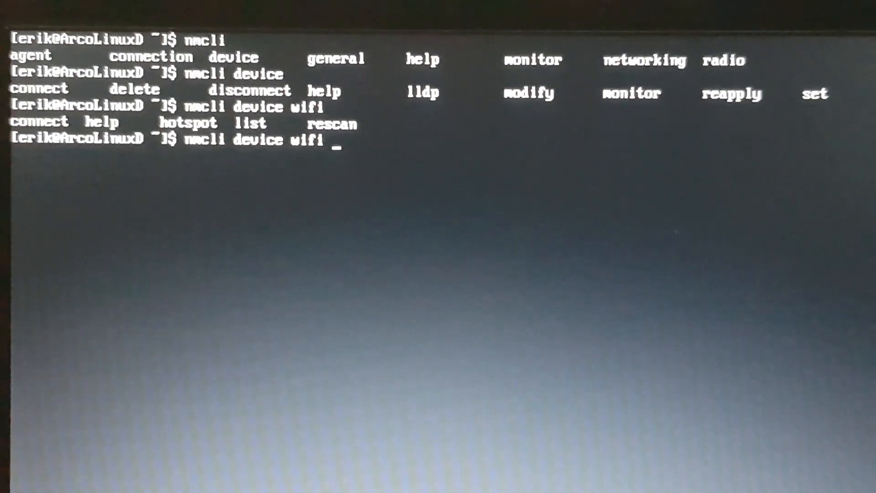
type("connect")
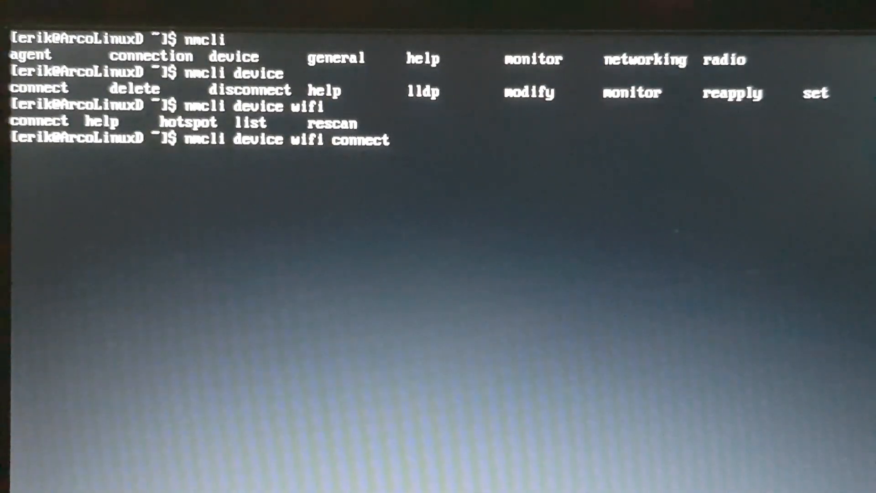
type("ME")
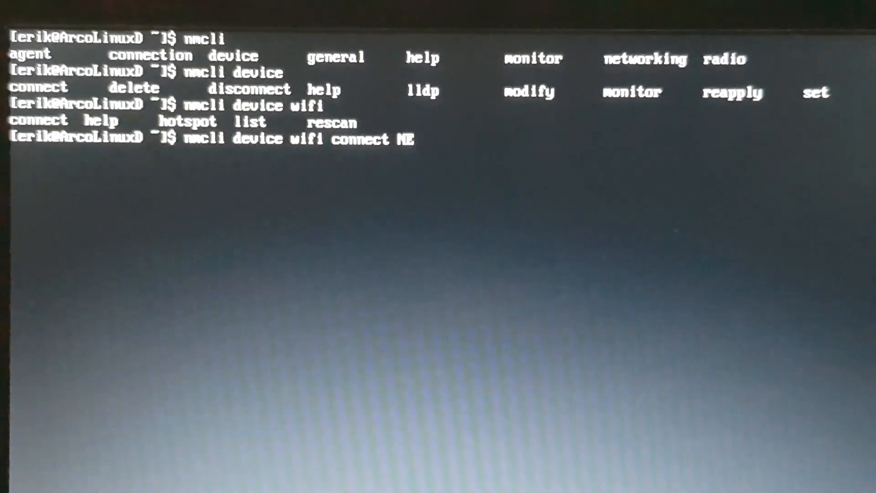
type("TGE")
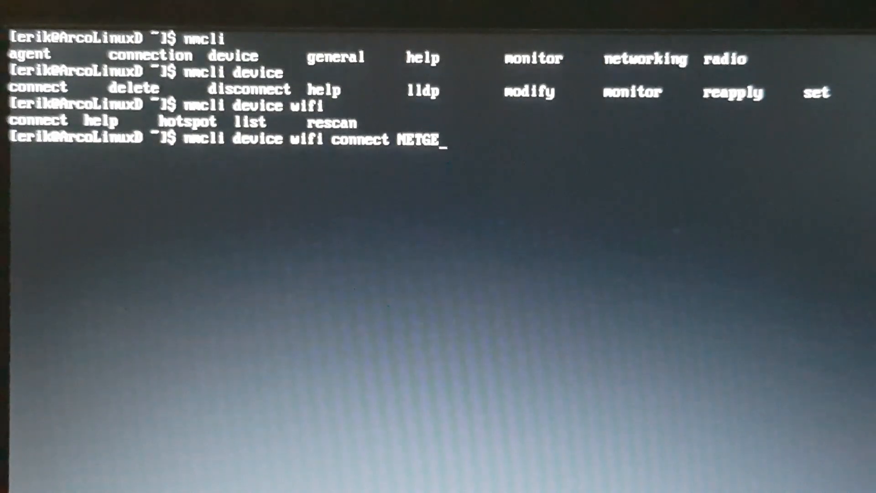
type("AR")
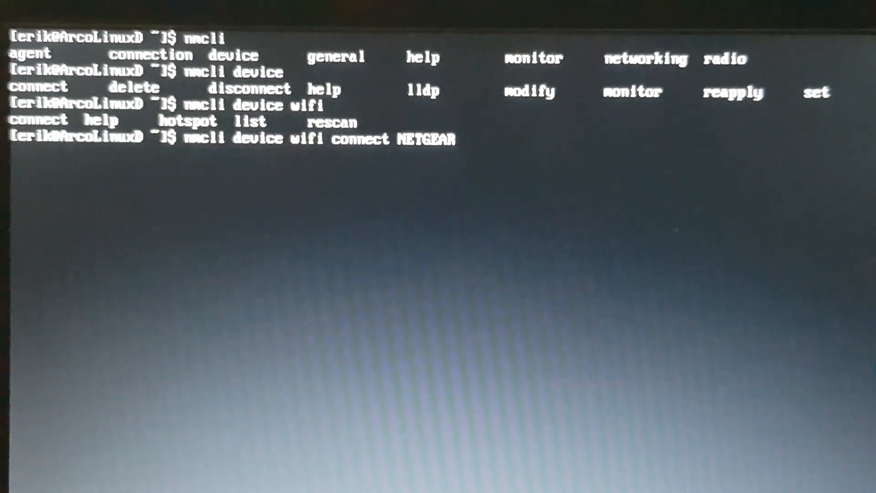
type("36")
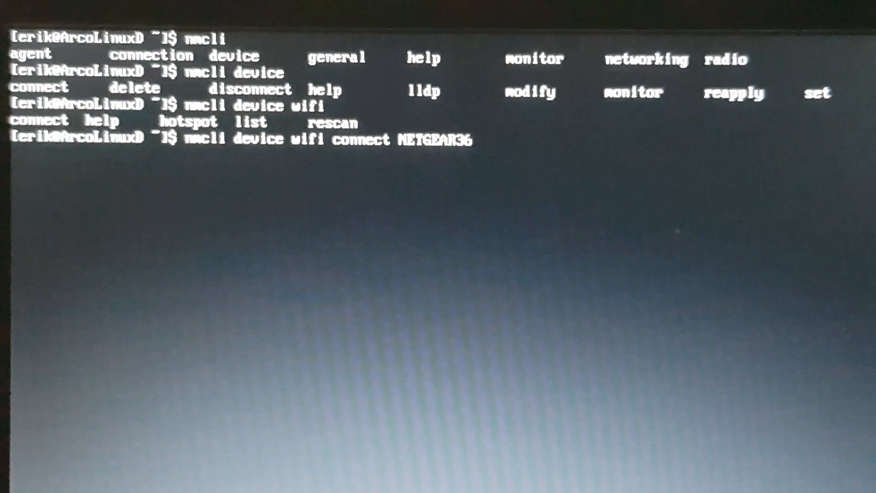
type("passwprd")
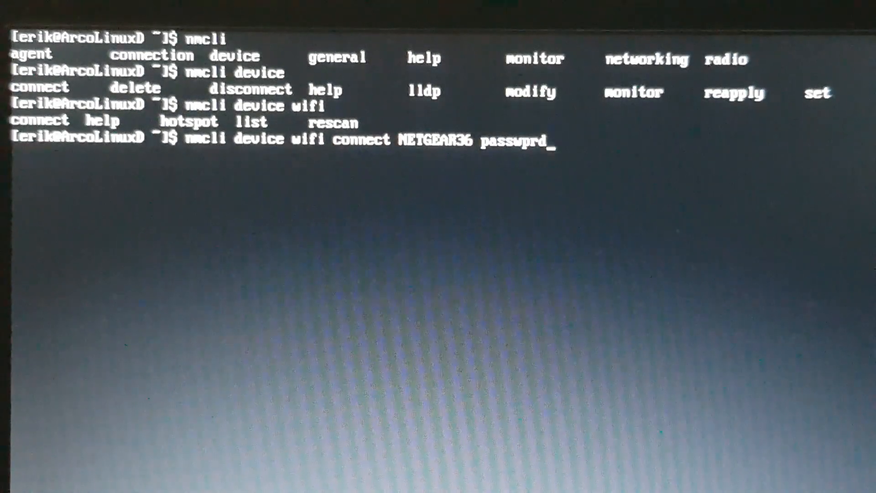
key("Backspace")
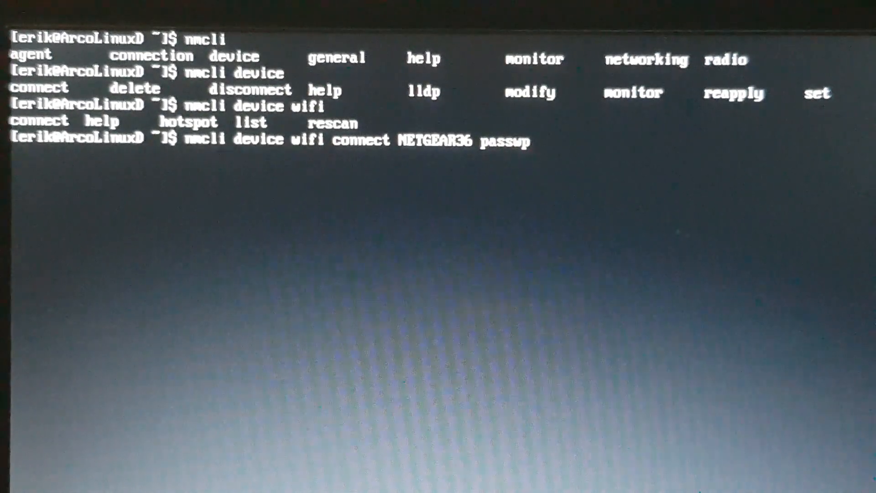
type("ord")
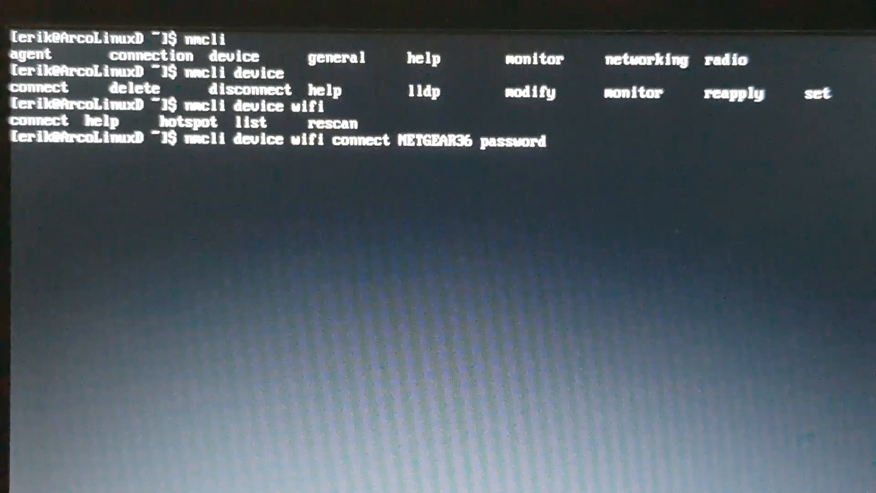
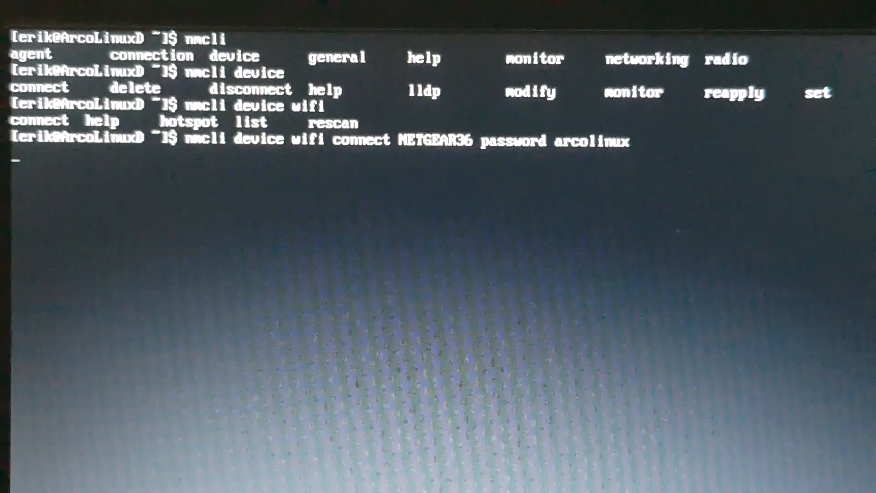
key("Return")
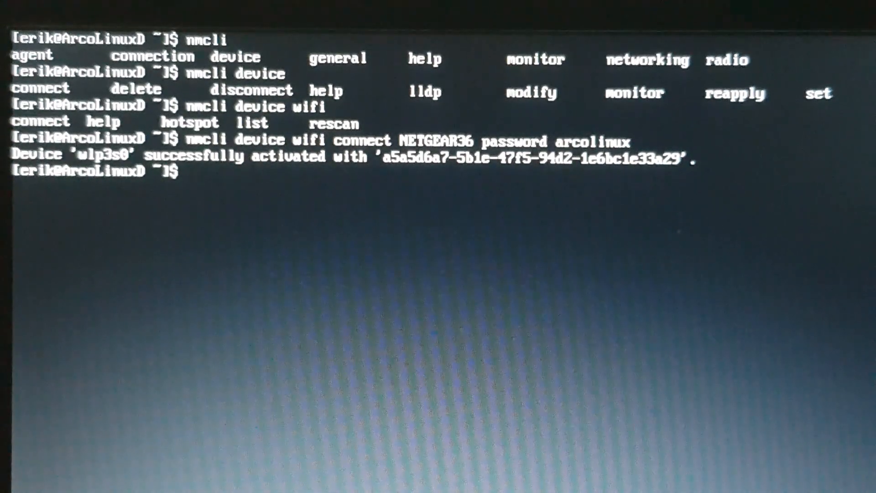
Begin a new nmcli command at the prompt after wlp3s0 activates on NETGEAR36.
type("nm")
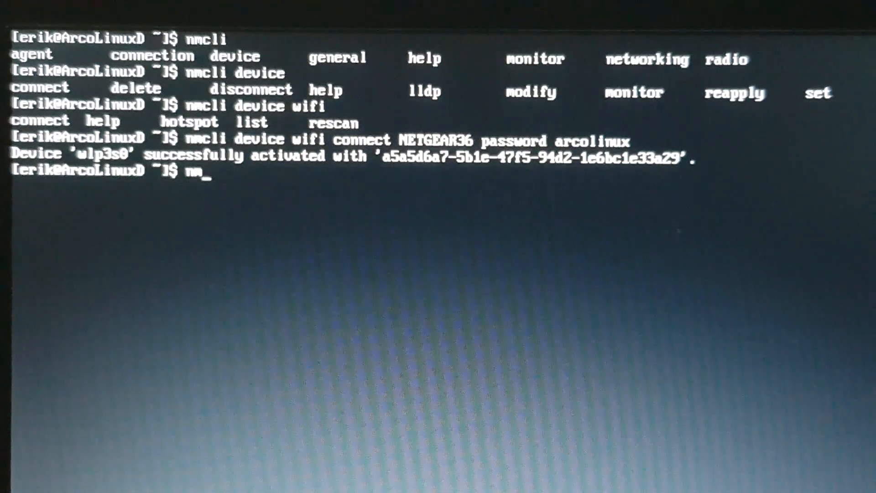
Delete the saved NETGEAR36 connection profile with 'nmcli con delete NETGEAR36'.
type("c")
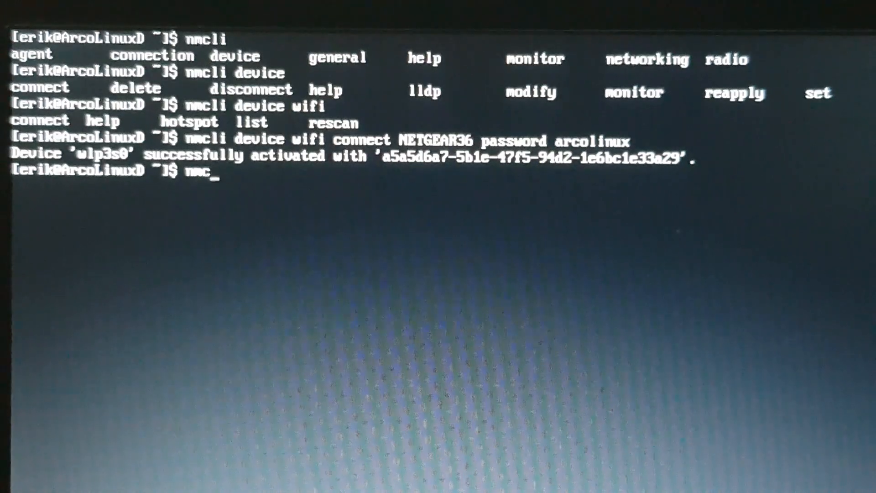
type("li")
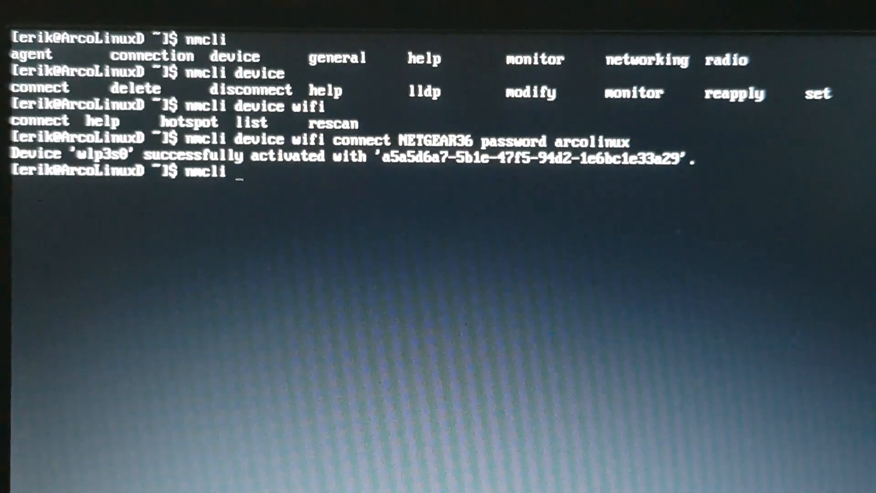
type("con delete")
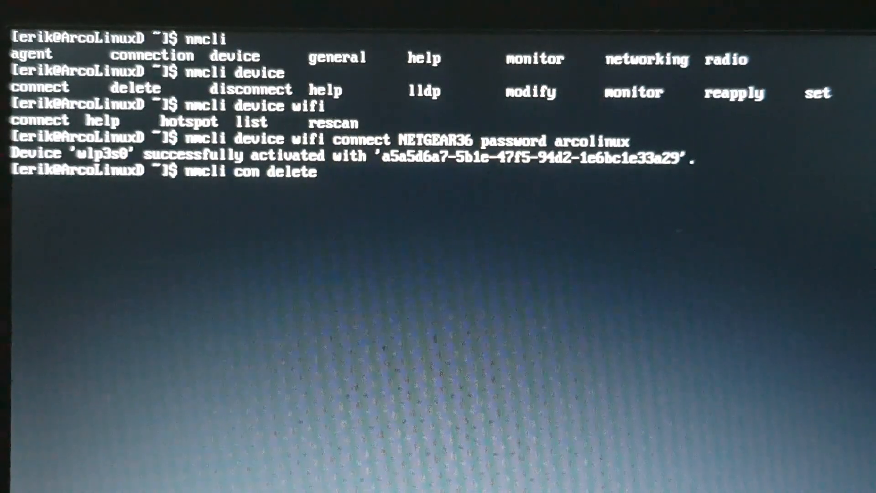
type("NETGEA")
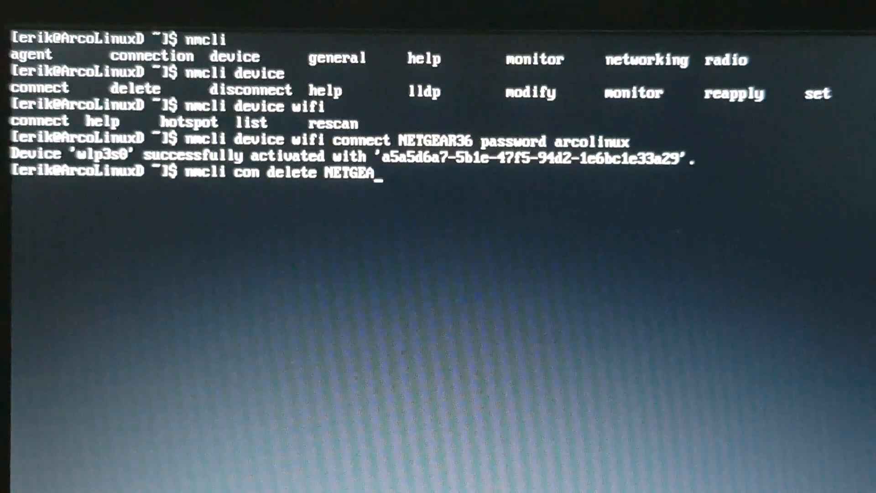
type("R")
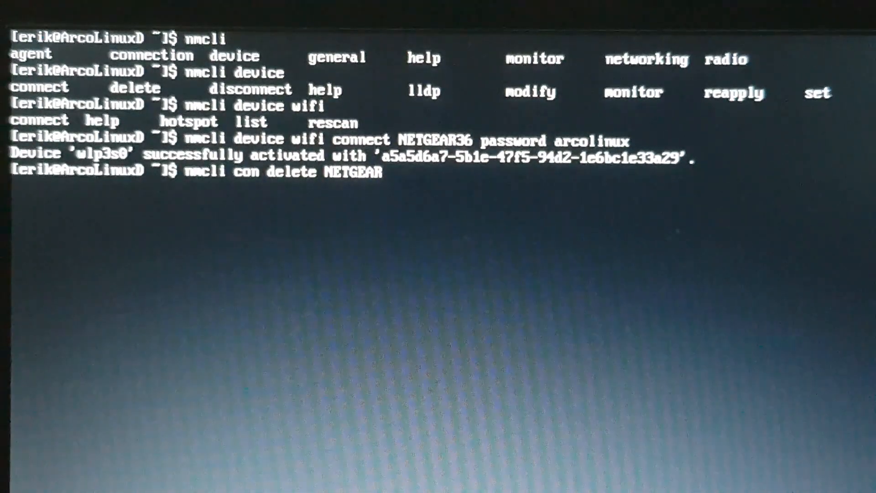
type("36")
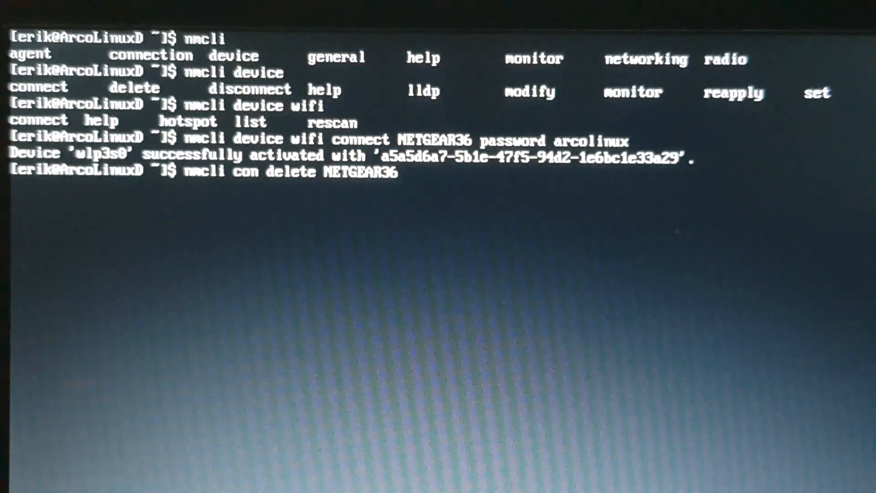
key("Return")
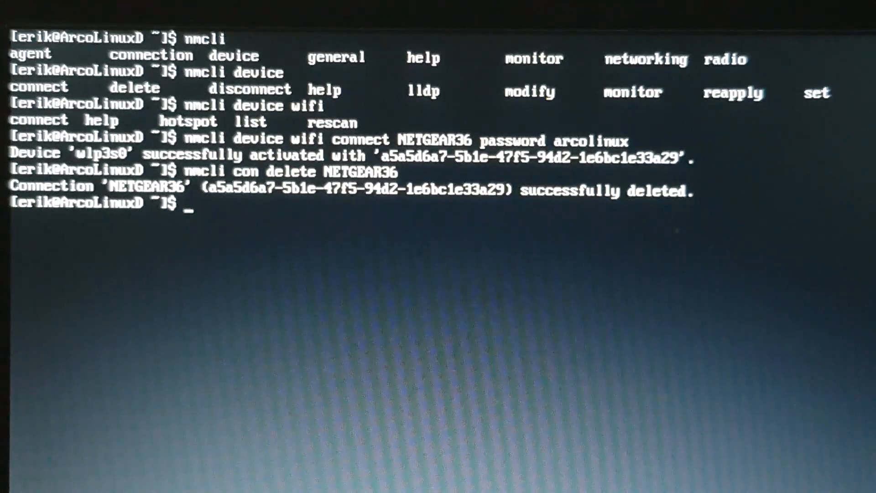
key("Return")
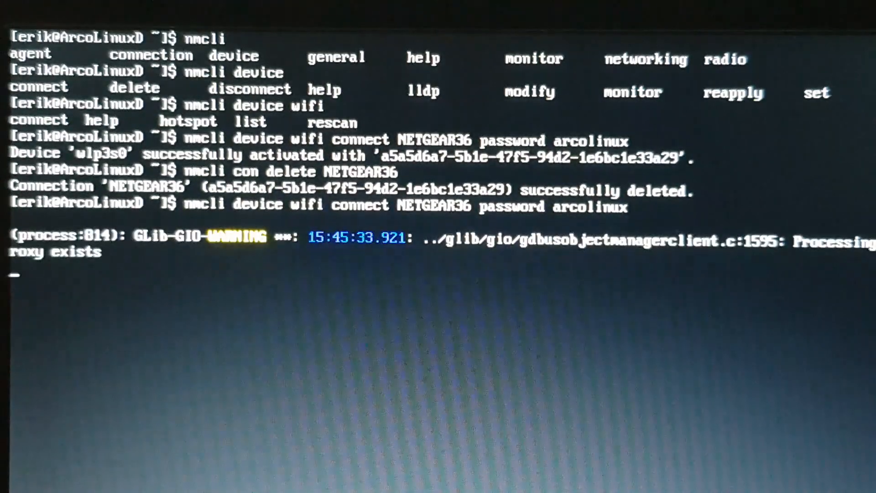